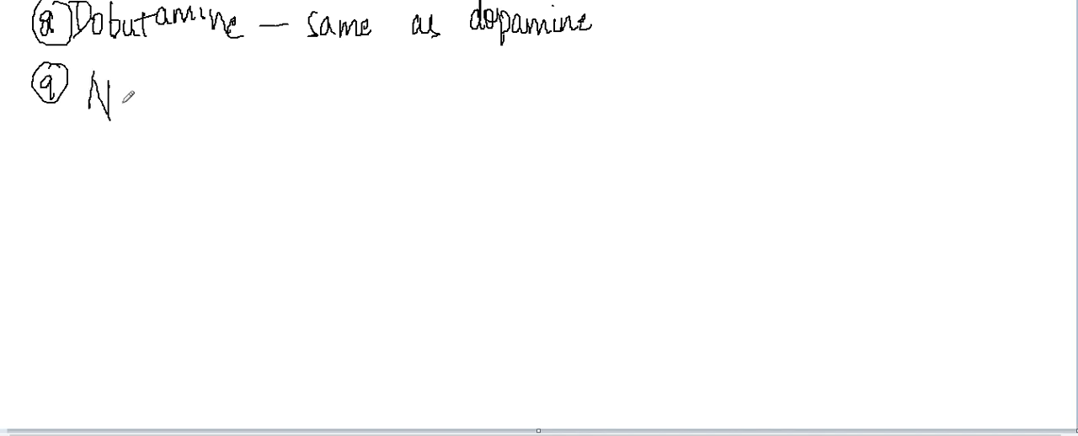
pyautogui.write('eostigmine:-')
pyautogui.write('Oral - 15-30mg')
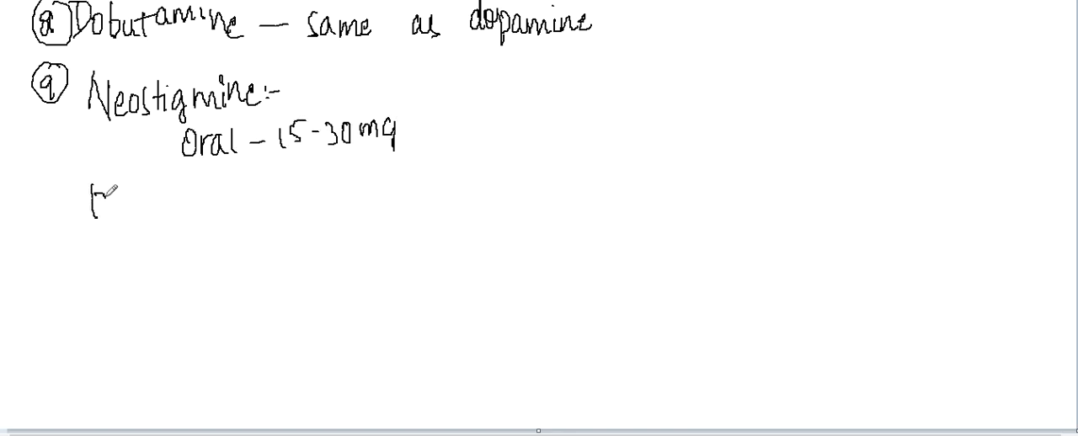
pyautogui.write('Parenteral - 0.5')
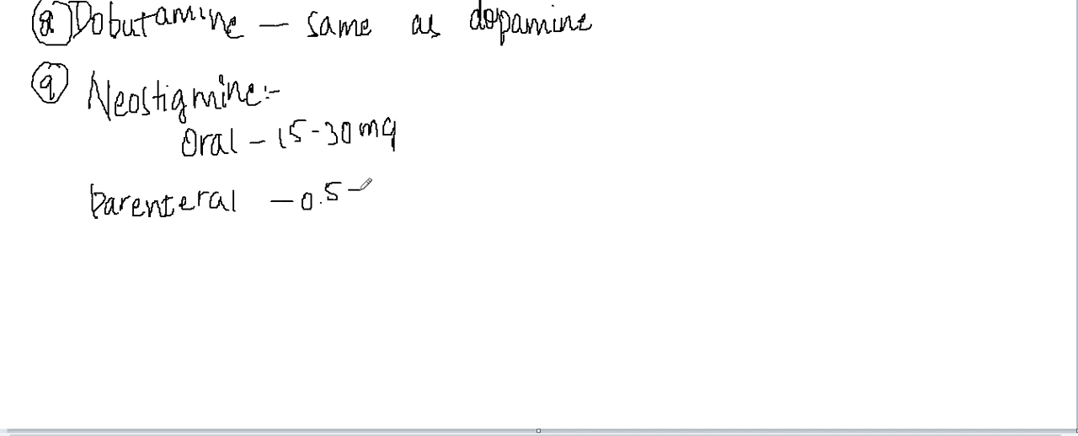
pyautogui.write('-2mg')
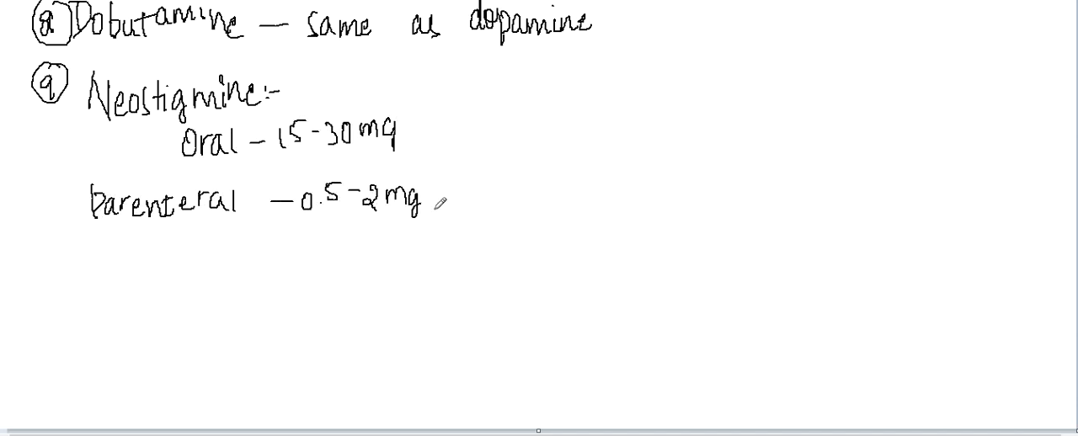
pyautogui.write('sc | im')
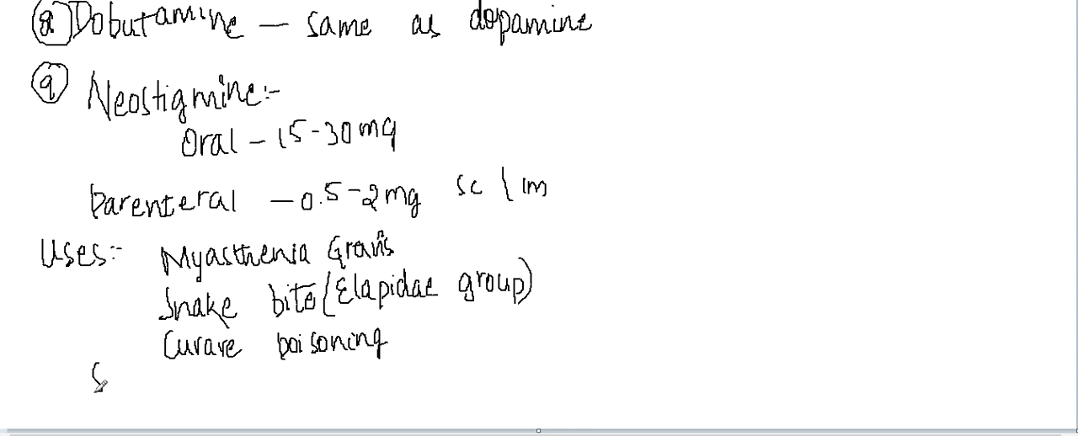
pyautogui.write('Supra')
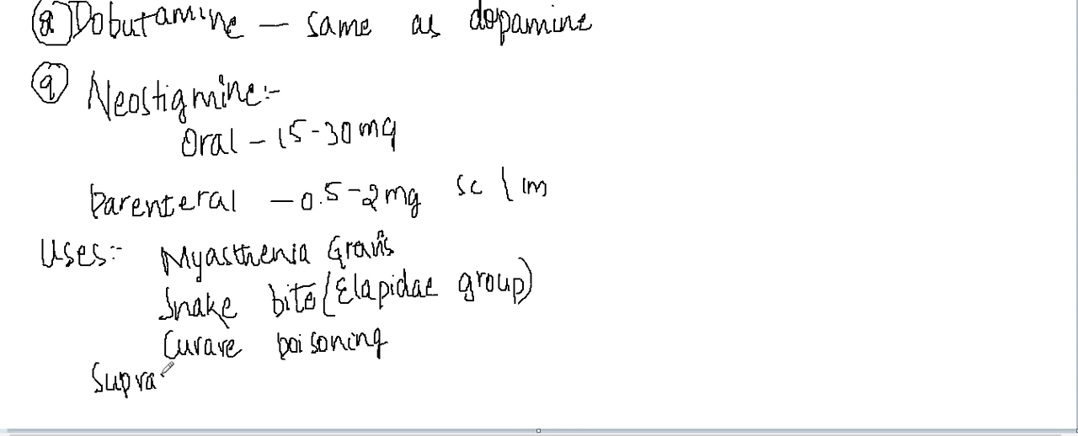
pyautogui.write('ventricula')
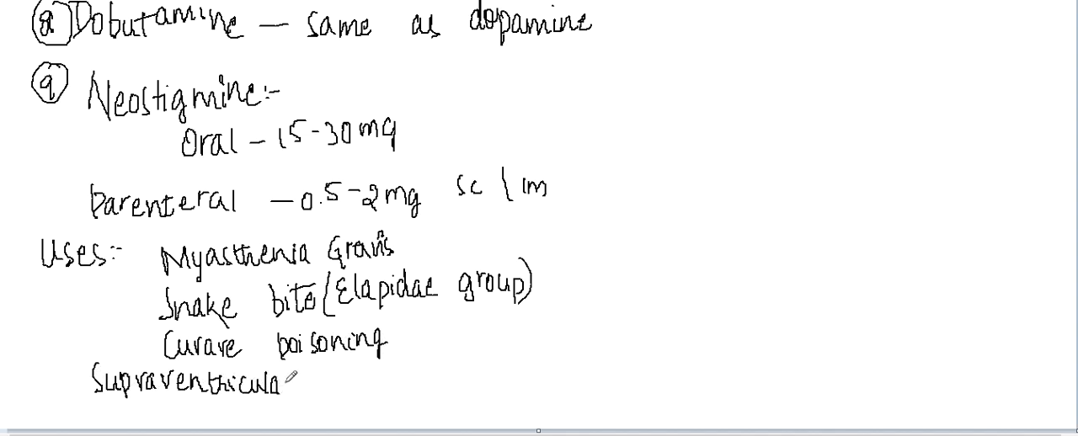